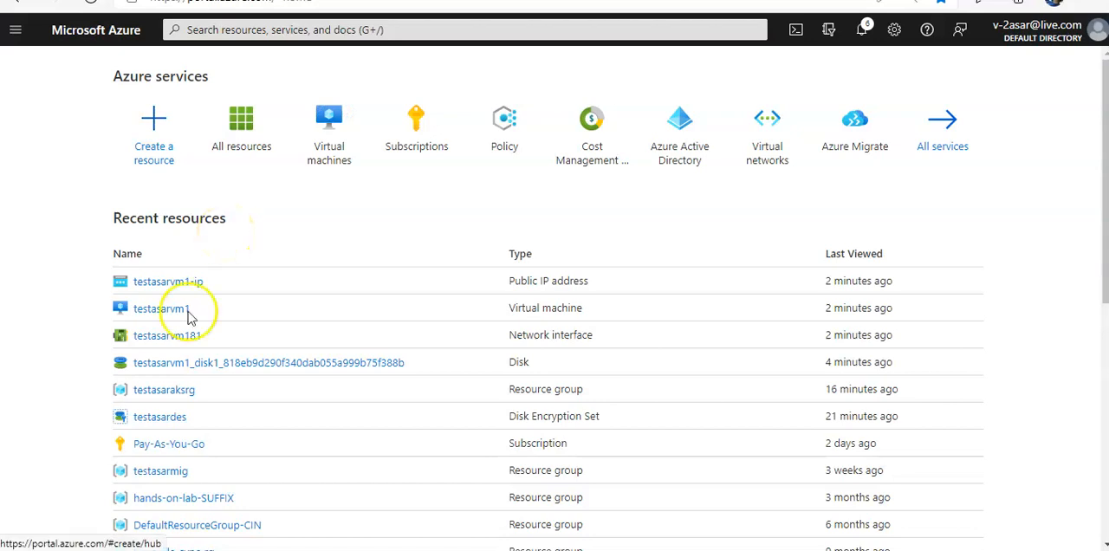
Go to testasarvm1 from Recent resources and bring up its testasarvm1-ip public IP configuration, currently Dynamic
click(158, 308)
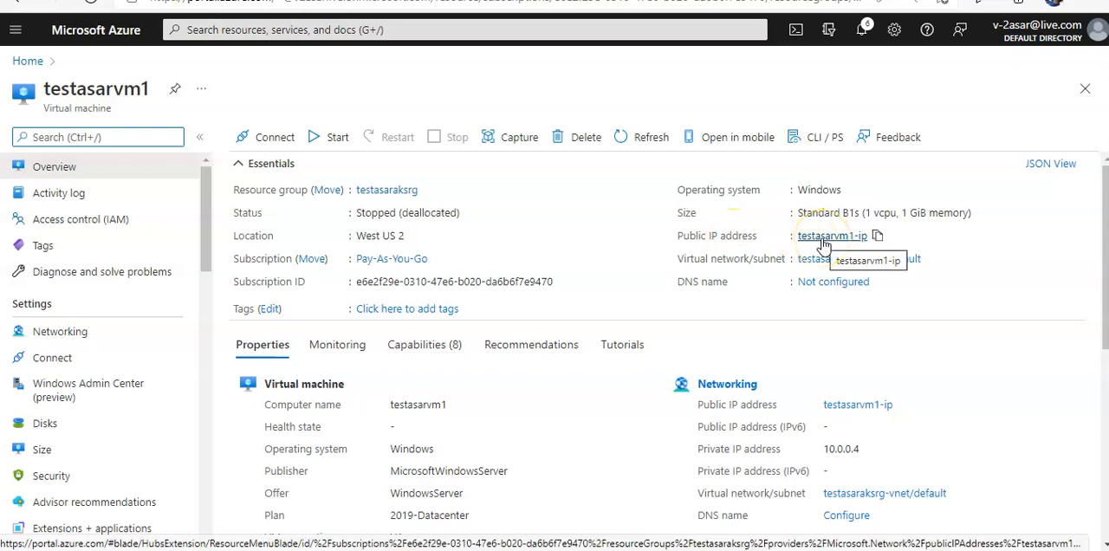
click(832, 236)
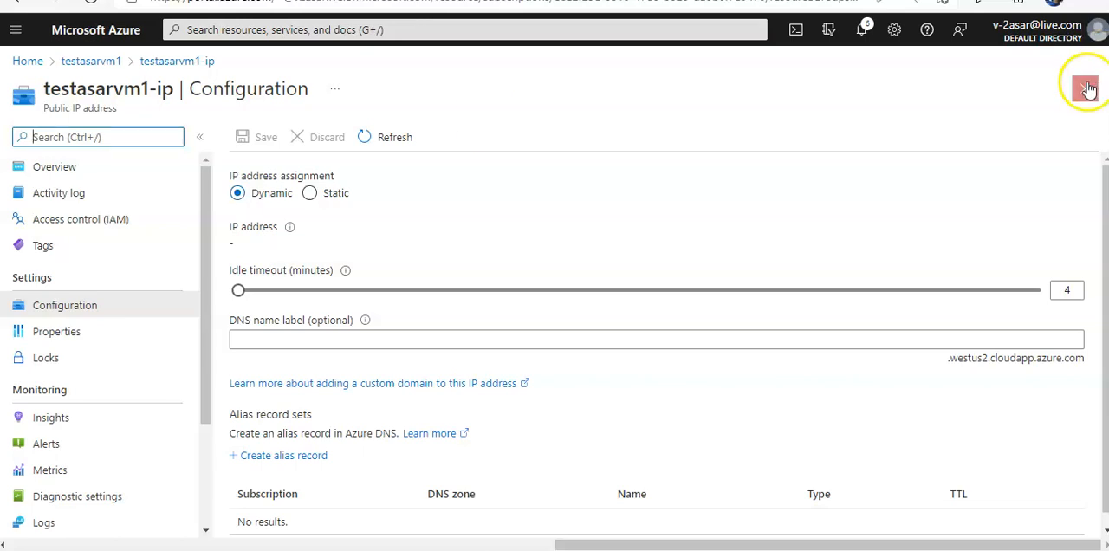
Return to the testasarvm1 overview and start the stopped VM from the command bar
click(90, 61)
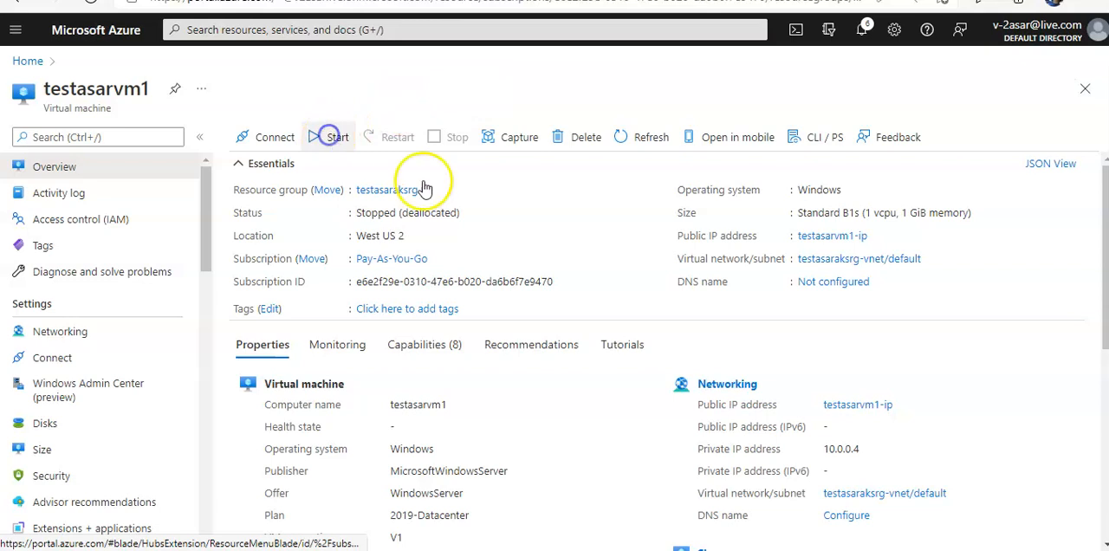
click(336, 136)
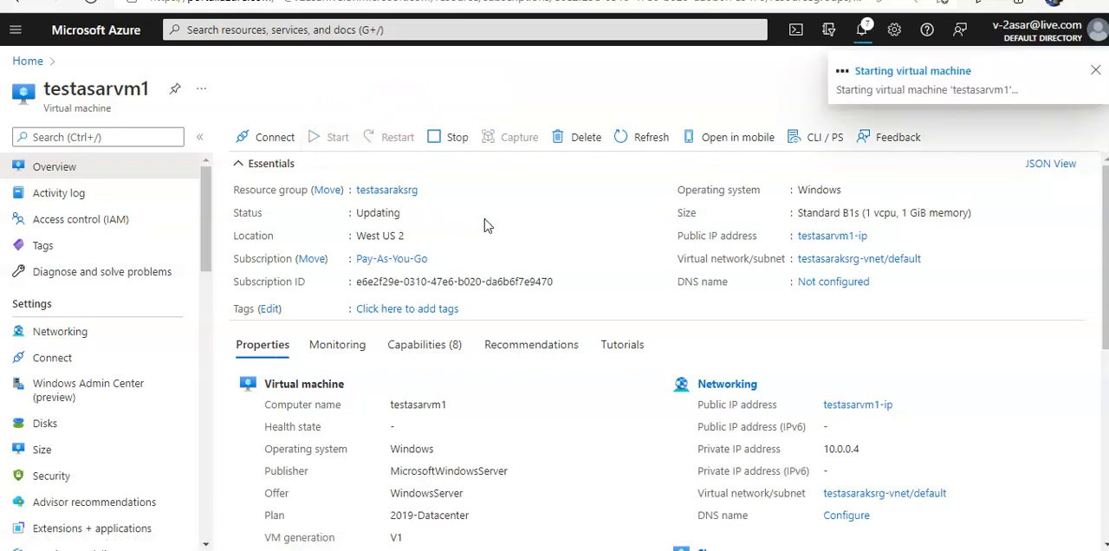
click(1095, 69)
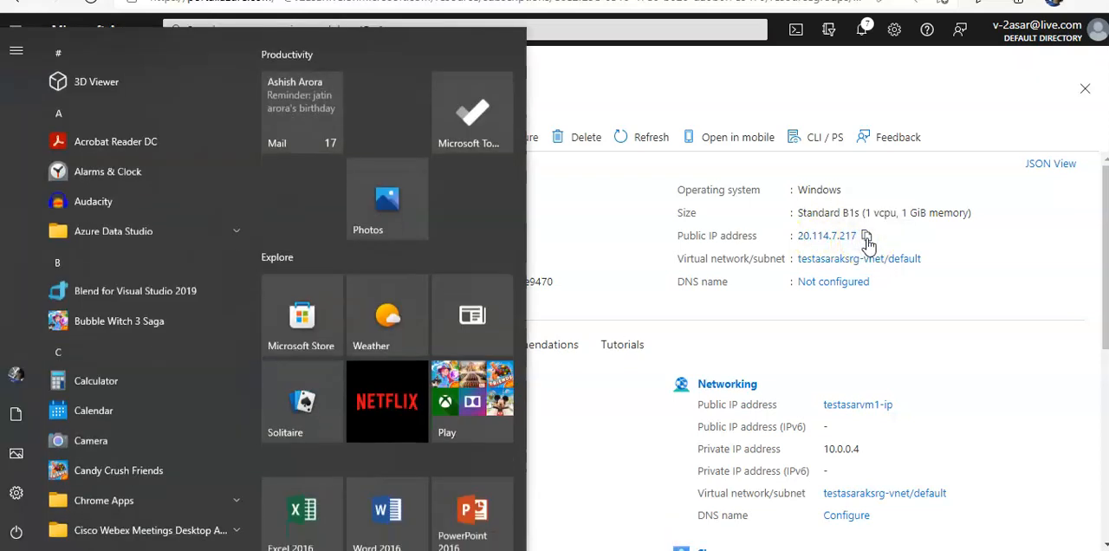
text(notepad)
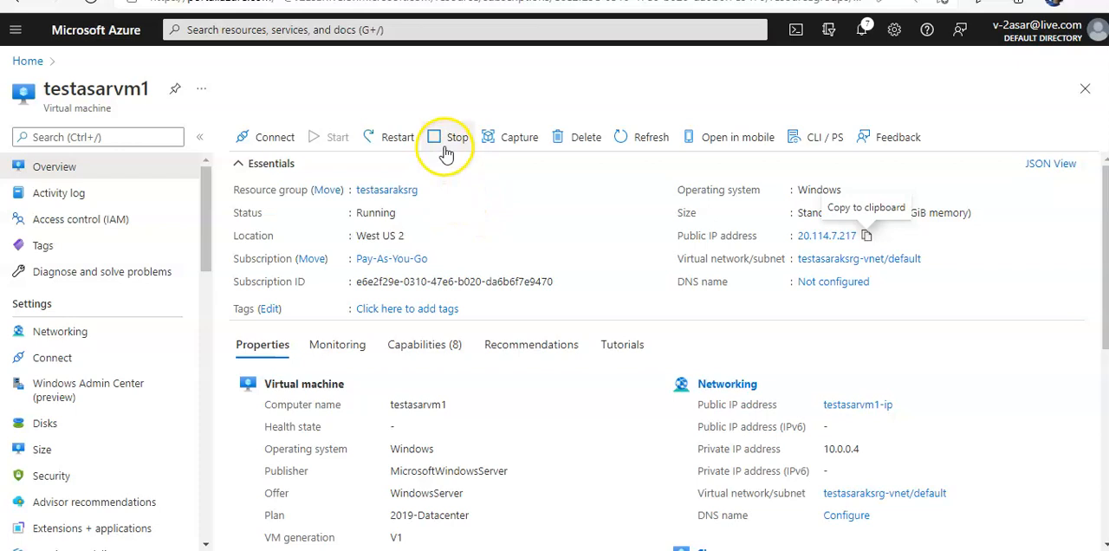
Stop testasarvm1, leaving 'Reserve the Public IP address' unchecked so 20.114.7.217 is released
click(446, 137)
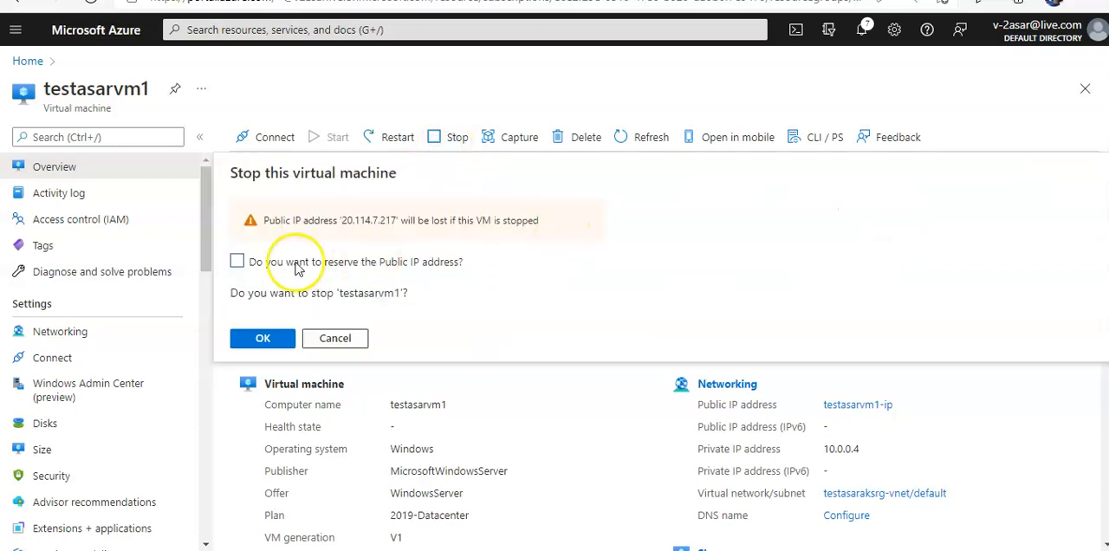
mouse_move(413, 262)
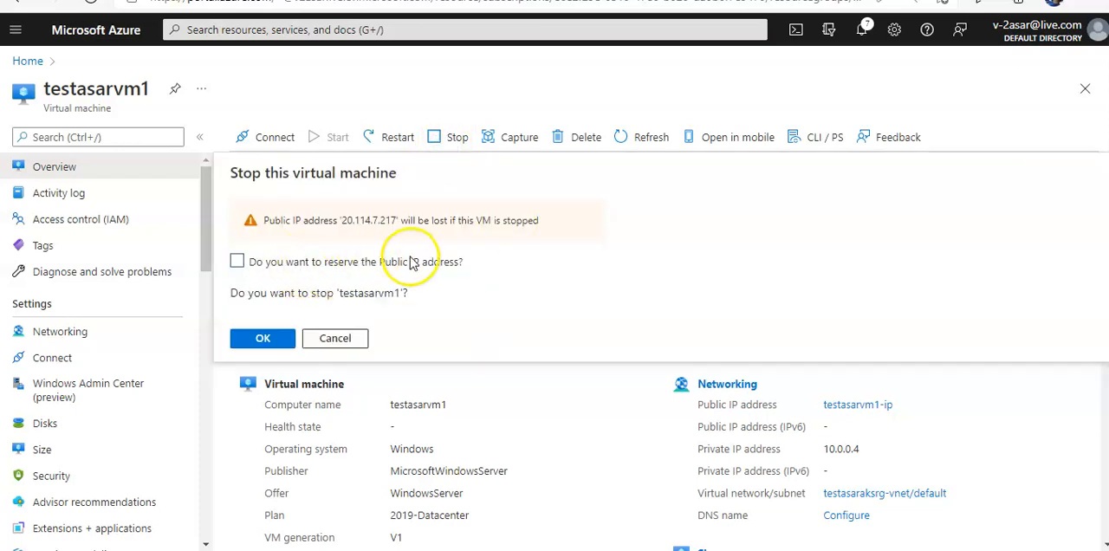
mouse_move(338, 282)
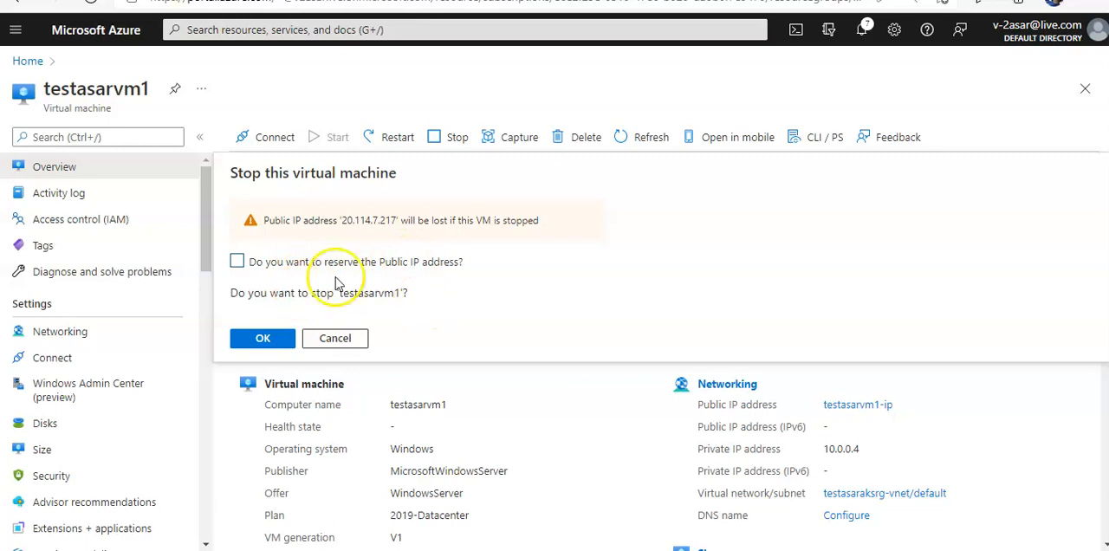
mouse_move(336, 240)
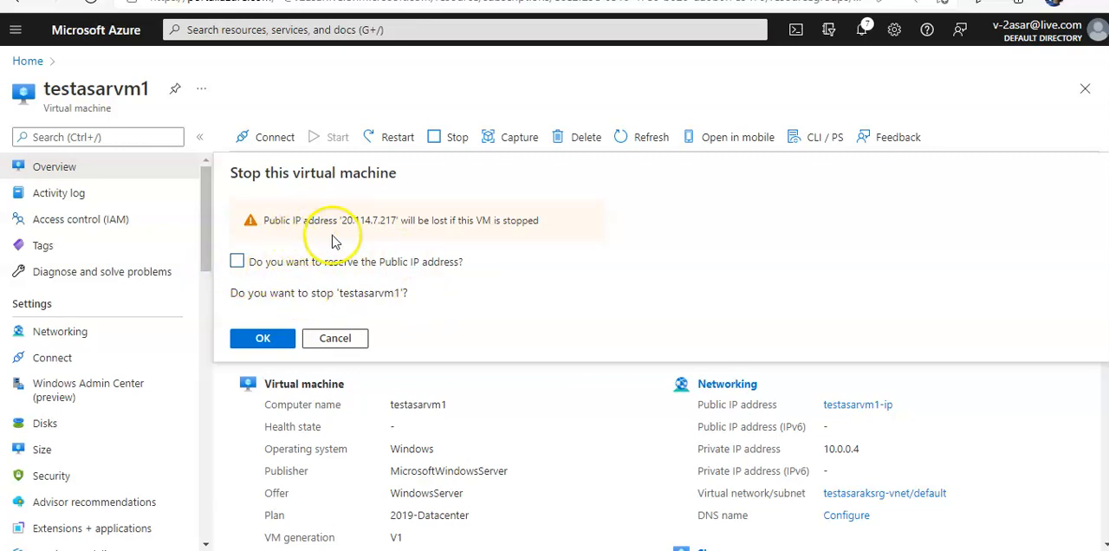
mouse_move(468, 223)
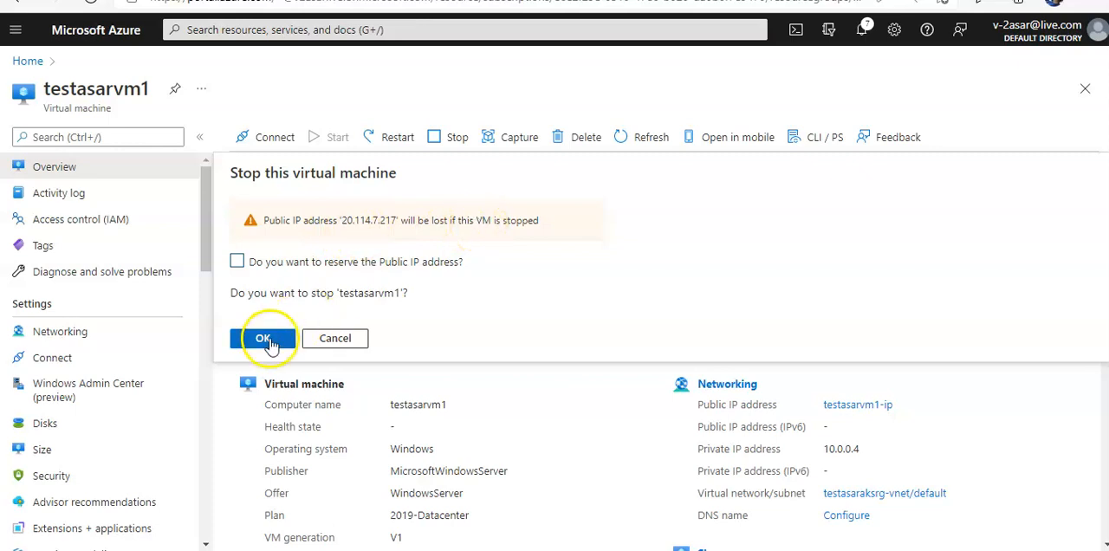
click(264, 338)
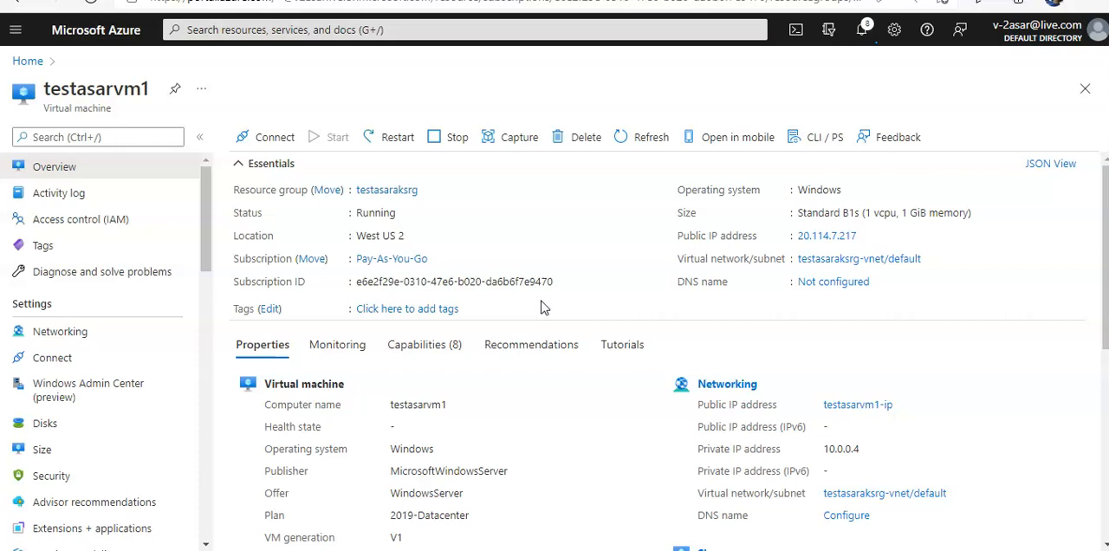
Refresh the overview and notifications until testasarvm1 is Running with the new public IP 20.109.156.126
click(457, 137)
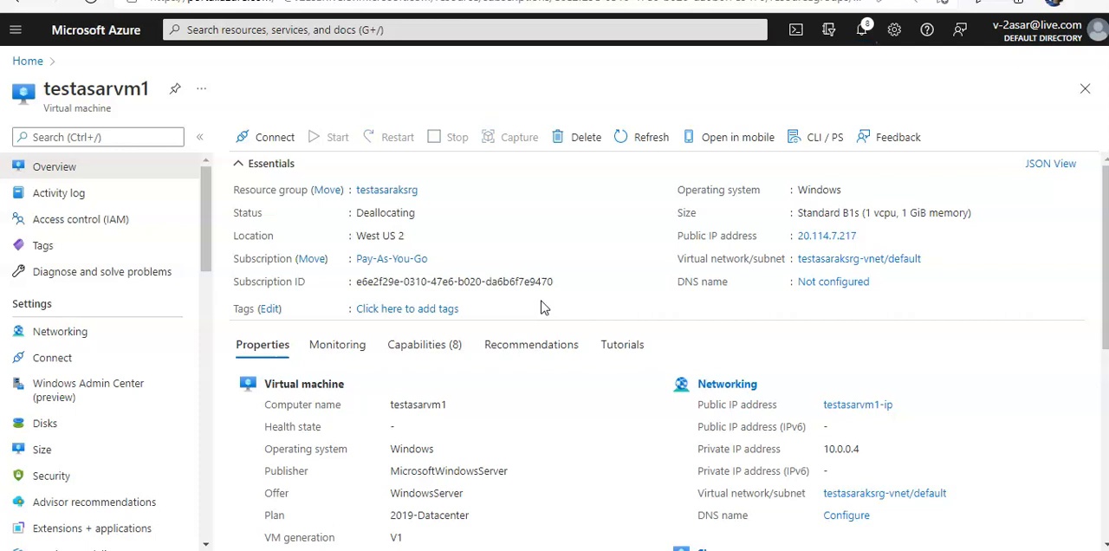
click(861, 29)
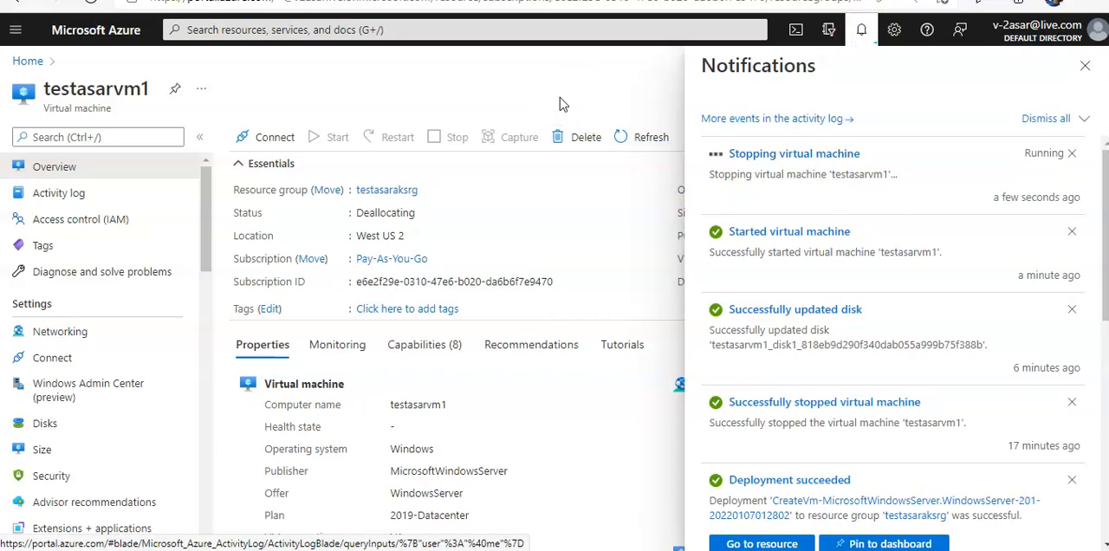
click(643, 135)
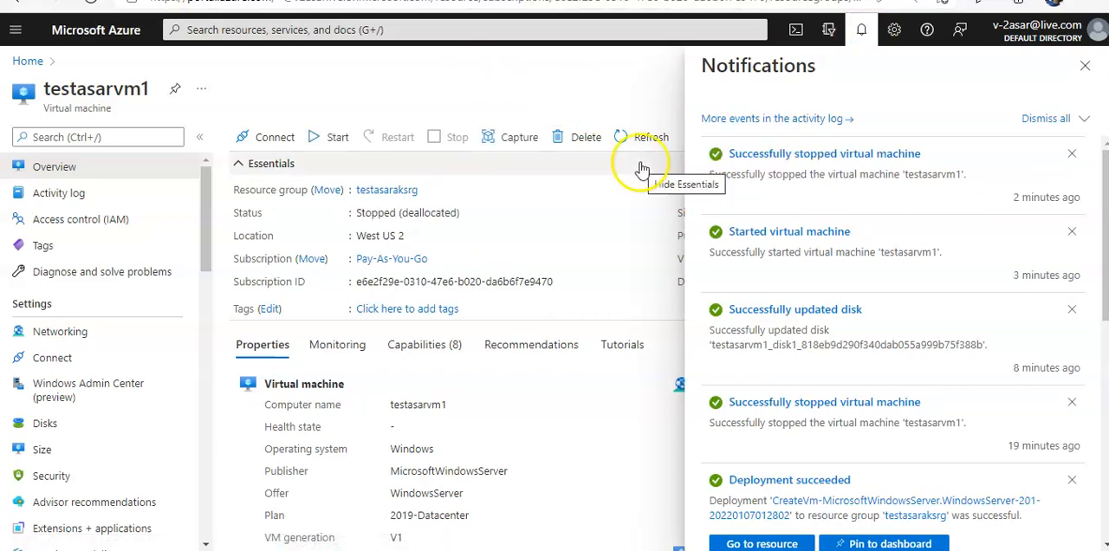
click(1084, 66)
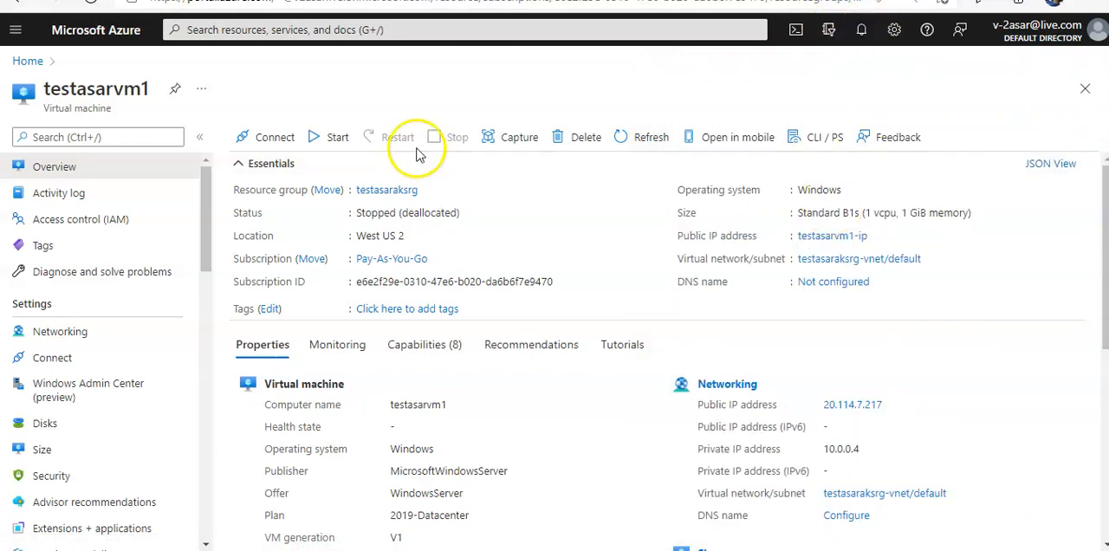
click(336, 137)
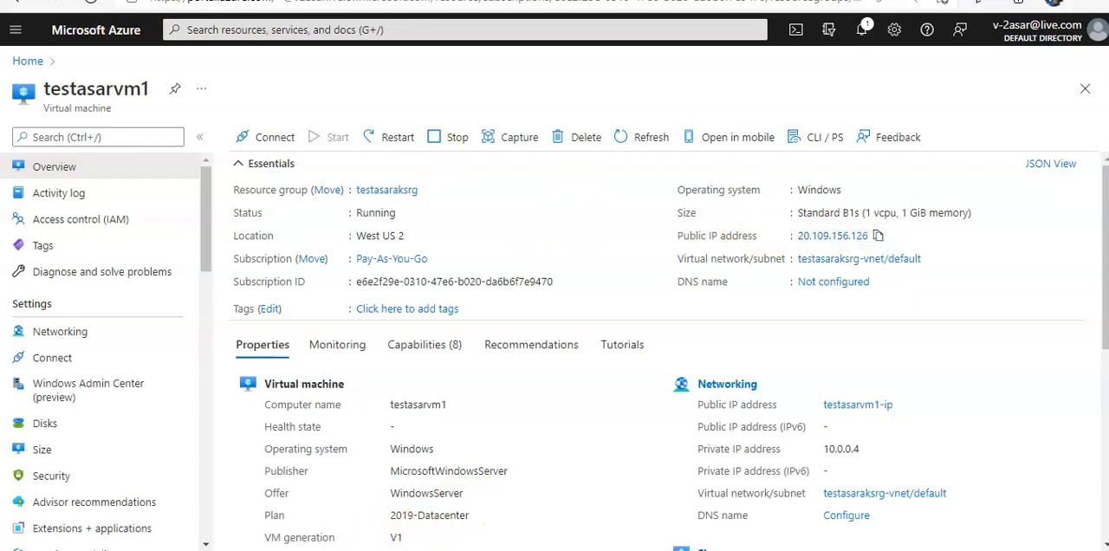
Note the new public IP 20.109.156.126 before returning to the testasarvm1-ip configuration
text(20.109.156.126)
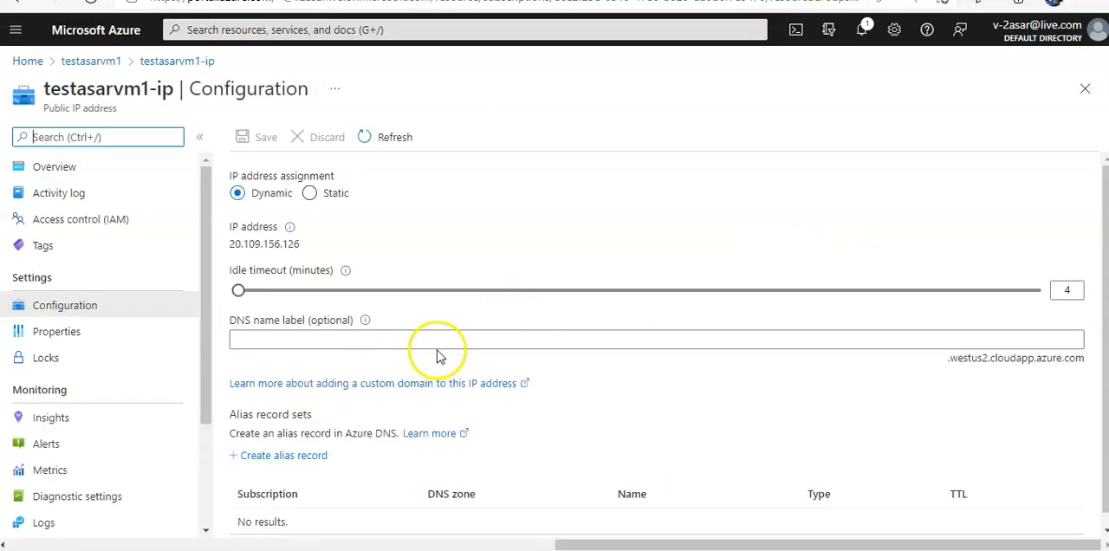
Switch testasarvm1-ip's assignment from Dynamic to Static and save the change
click(308, 192)
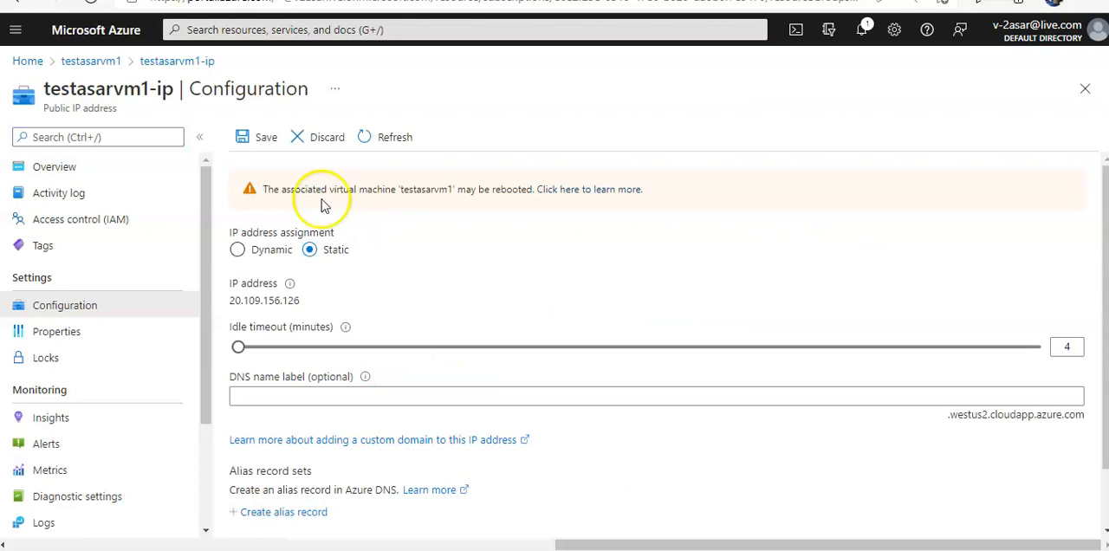
mouse_move(499, 269)
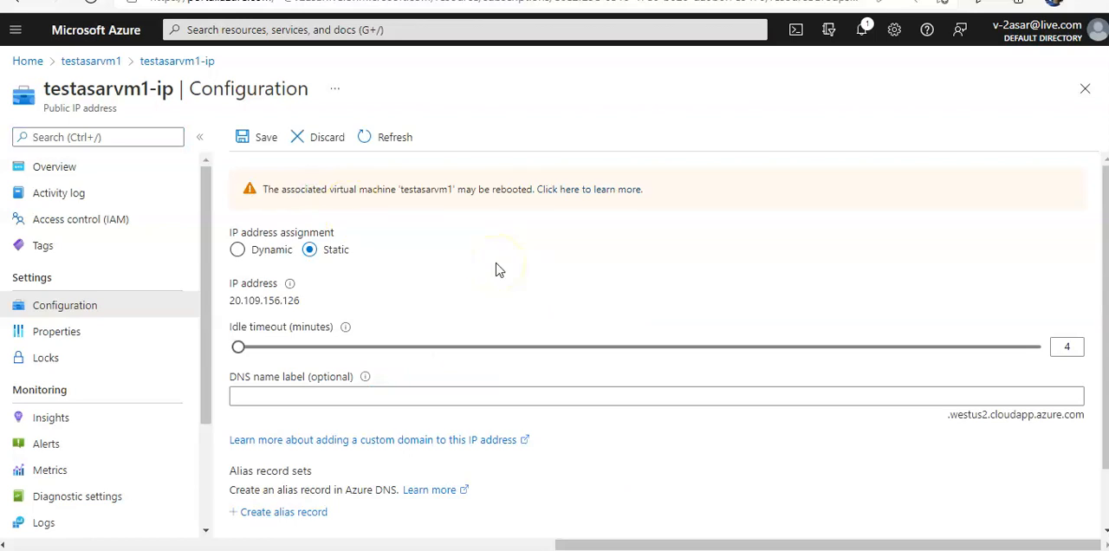
click(260, 136)
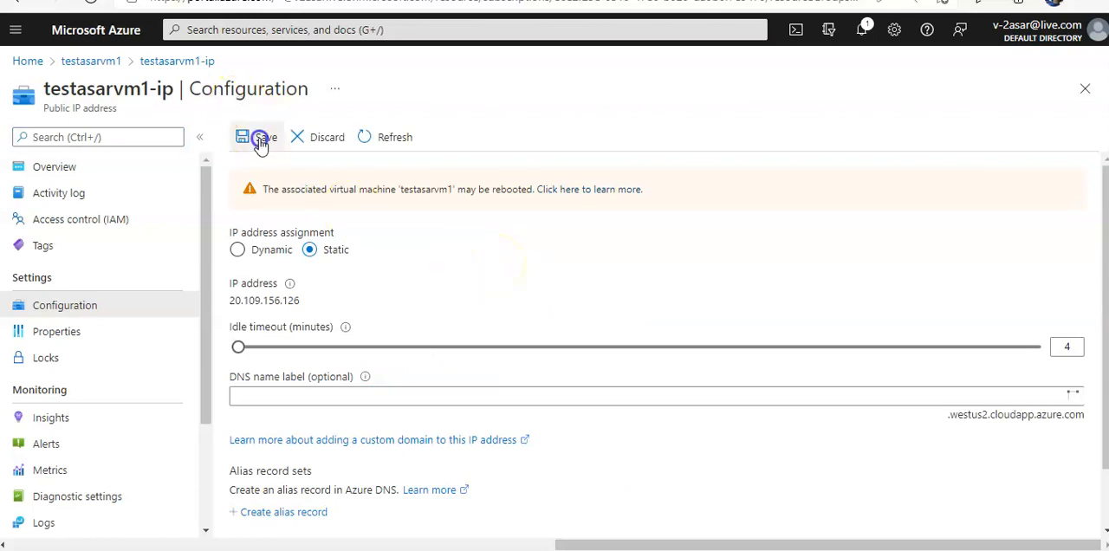
click(259, 137)
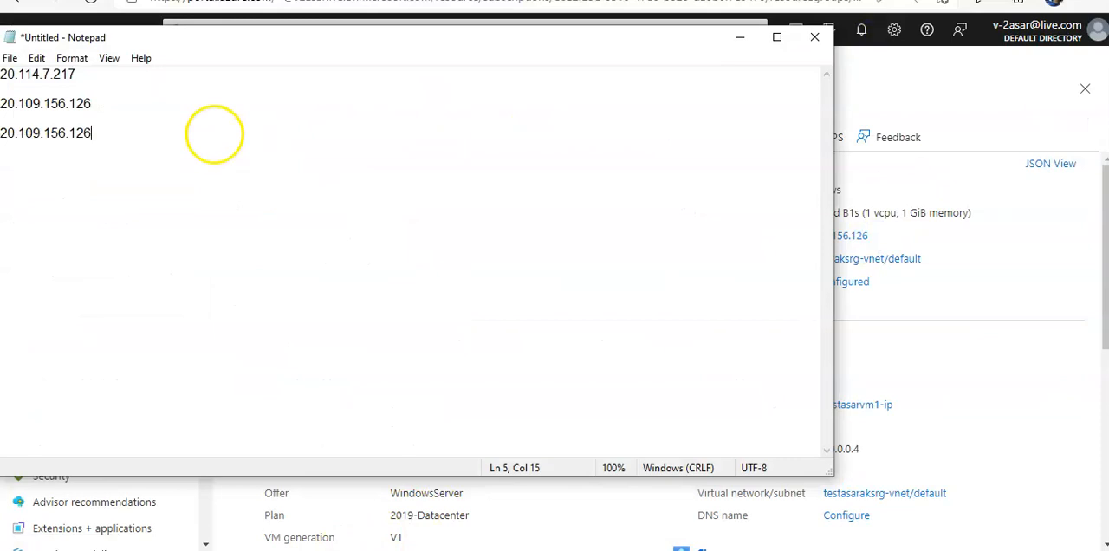
Stop testasarvm1 again without reserving the IP, so it deallocates while holding 20.109.156.126
click(449, 137)
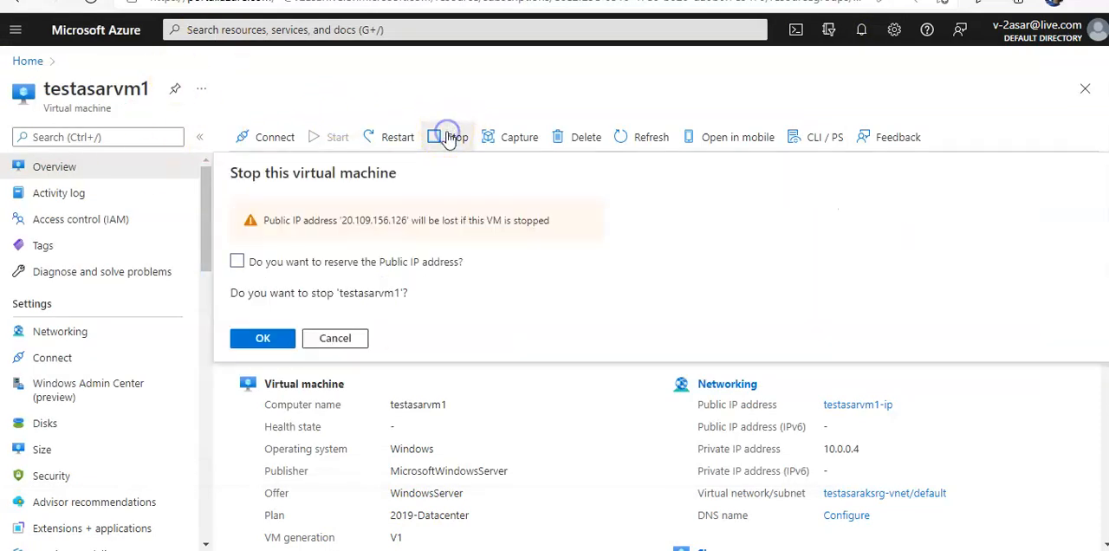
click(263, 338)
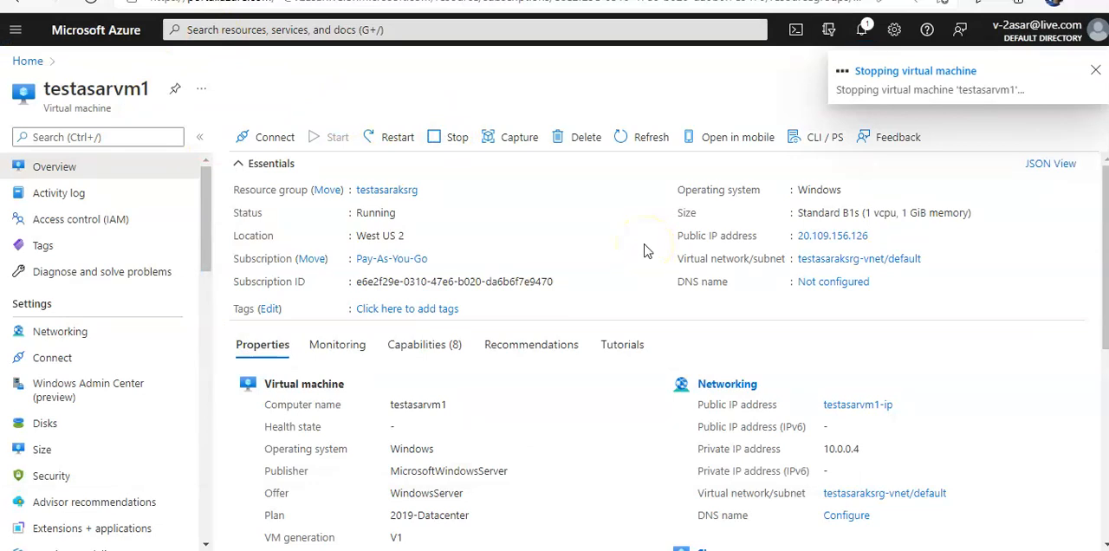
click(1095, 69)
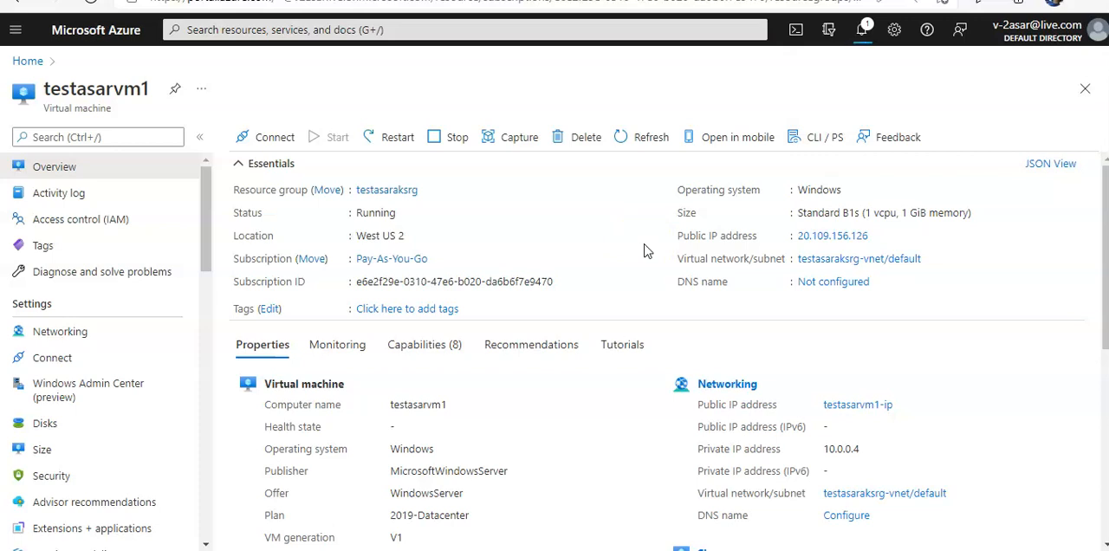
mouse_move(449, 17)
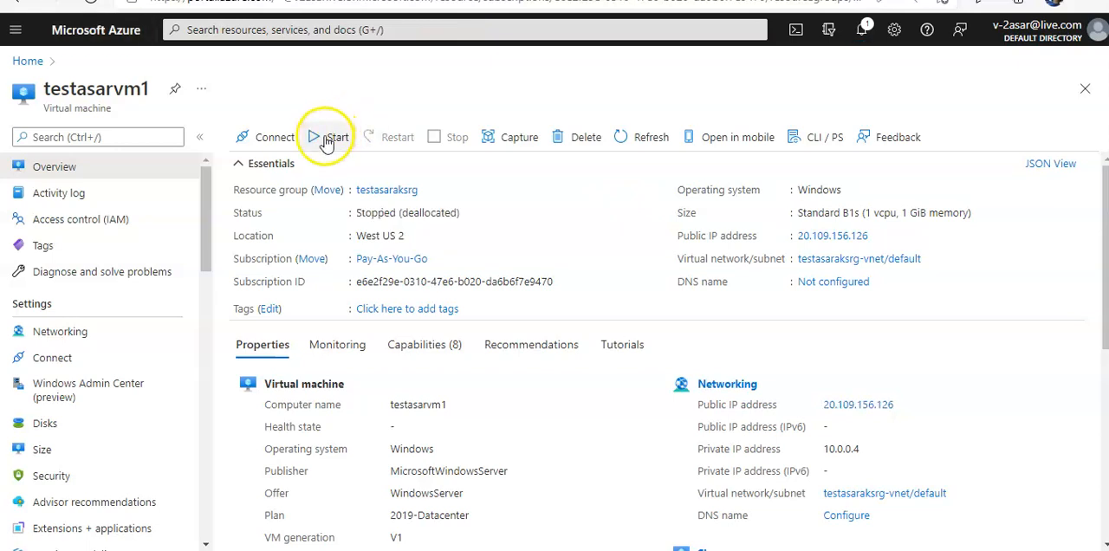
Start the deallocated testasarvm1 and bring up the Notifications list to watch the stop and start progress
click(327, 137)
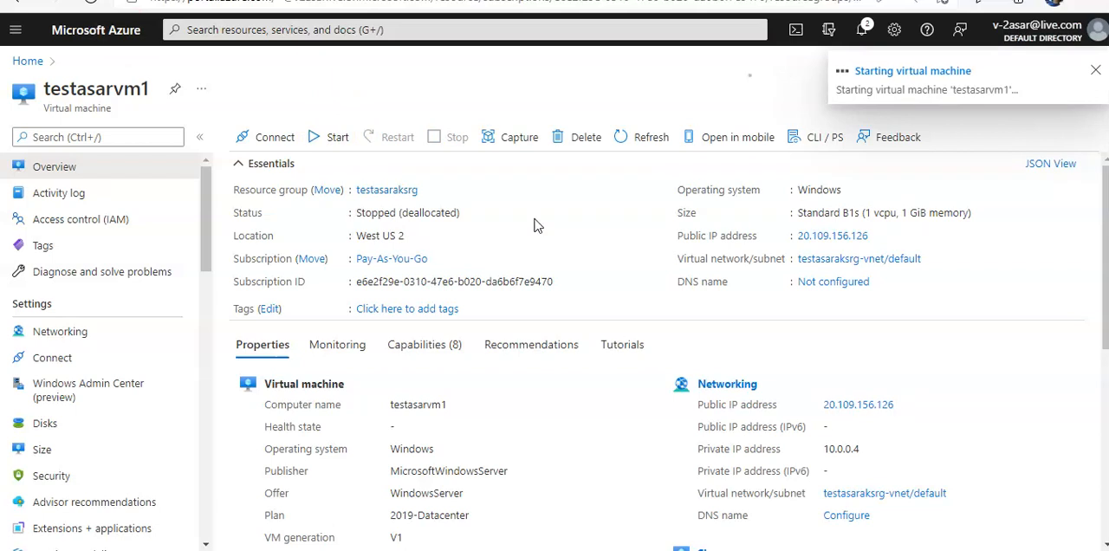
click(1095, 69)
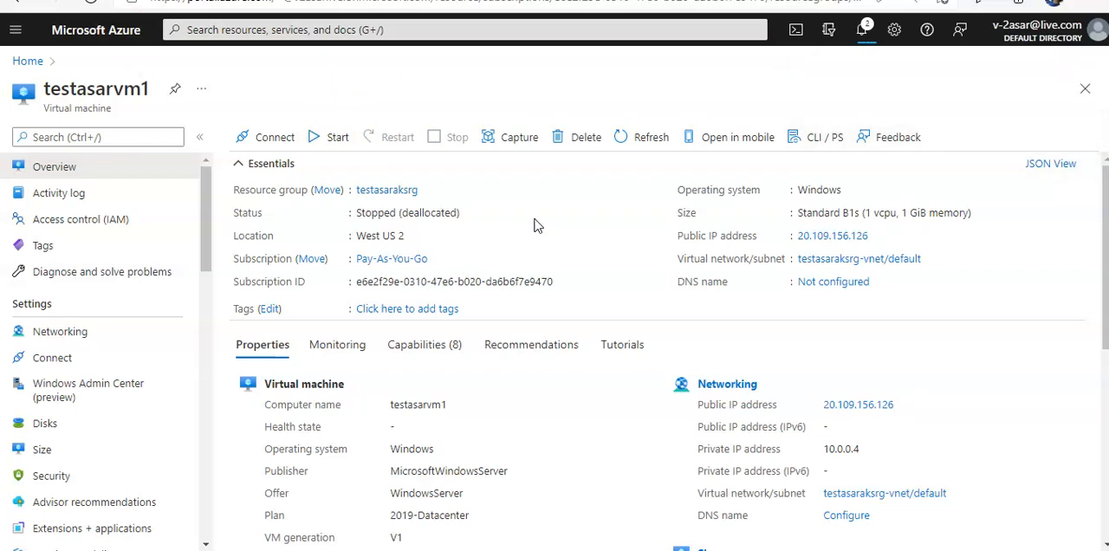
click(863, 30)
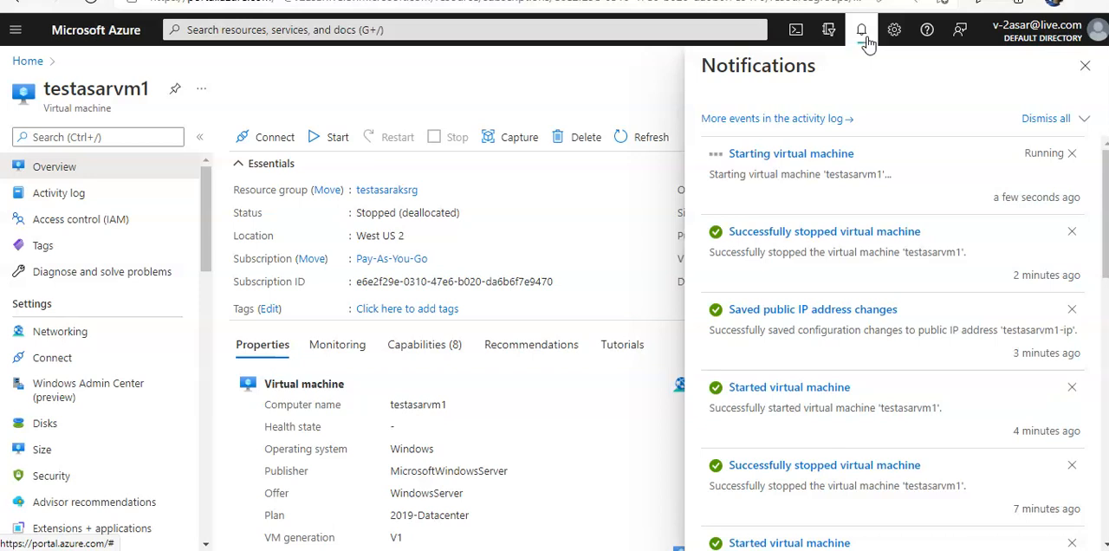
Dismiss notifications and refresh the overview to confirm testasarvm1 is Running with the unchanged IP 20.109.156.126
click(1084, 65)
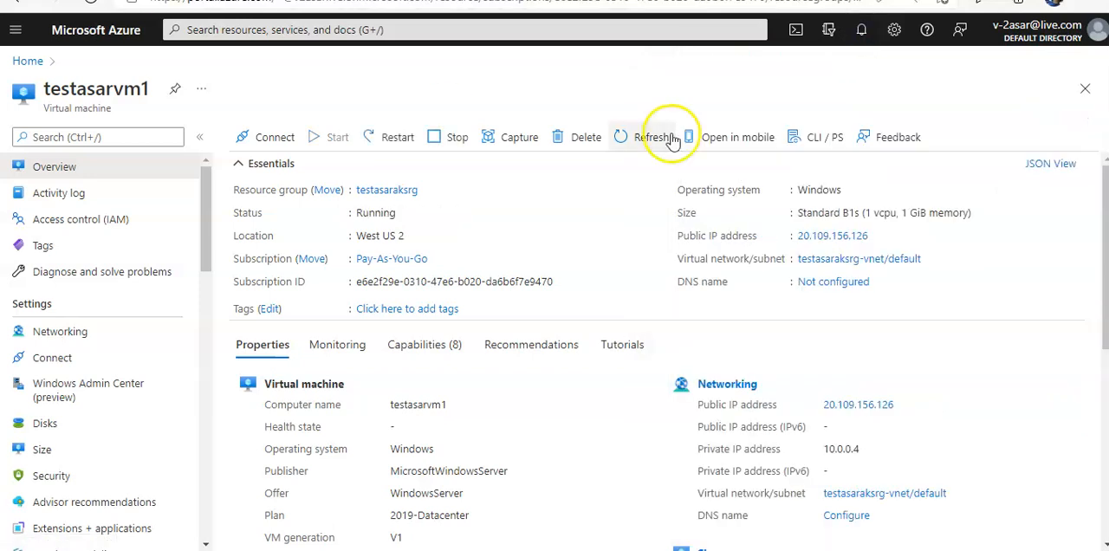
click(877, 236)
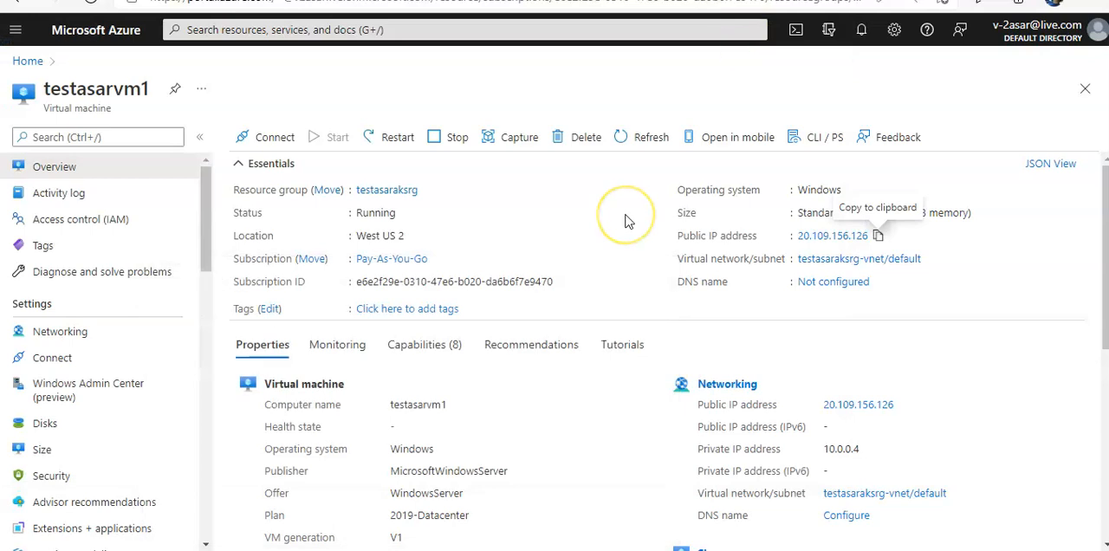
mouse_move(627, 220)
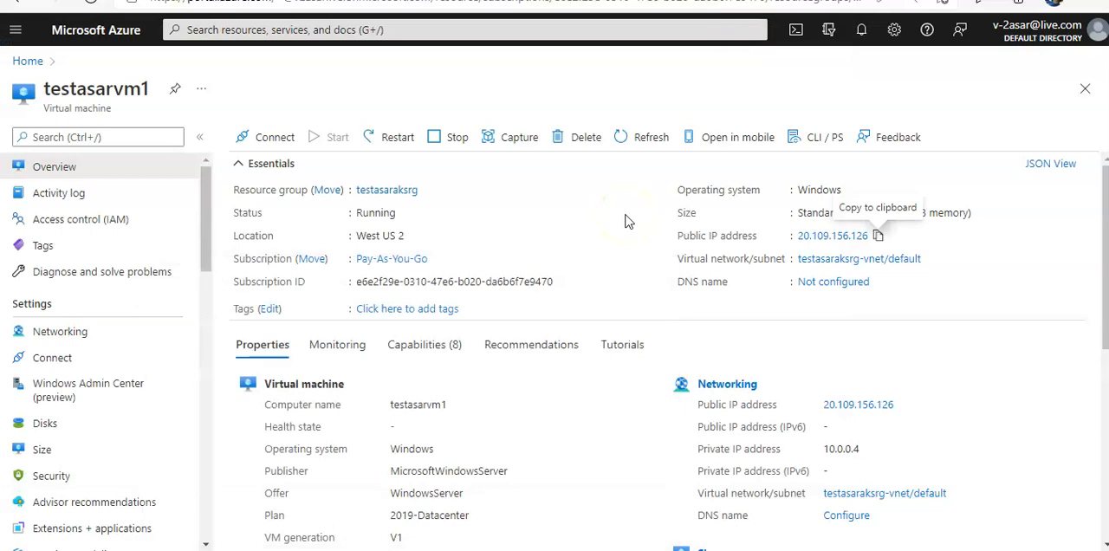